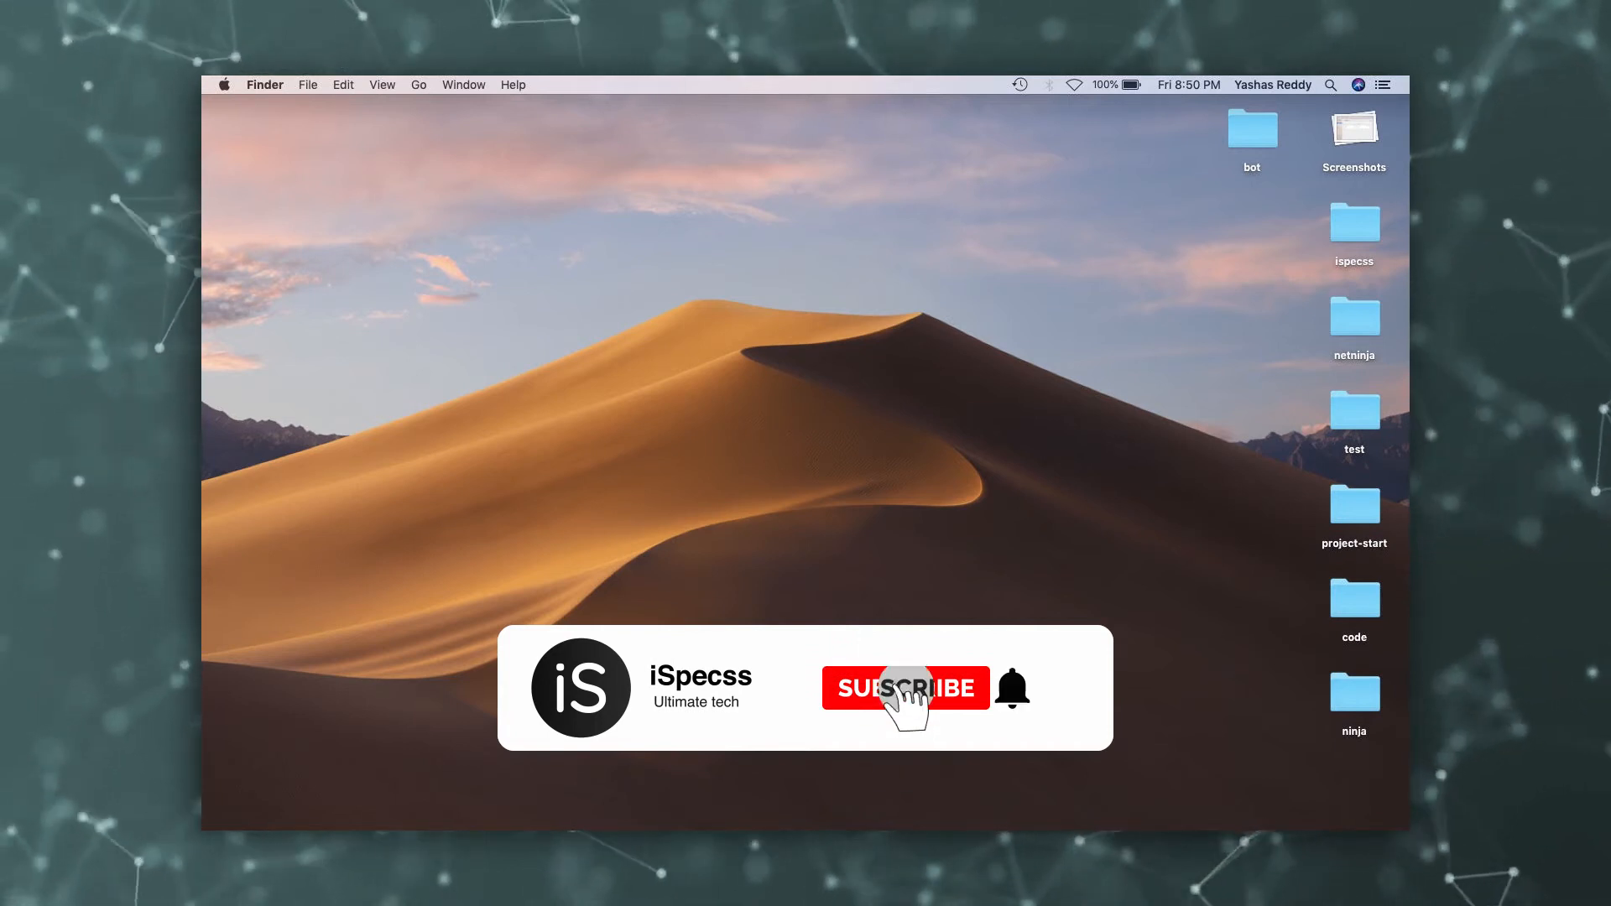
Launch System Preferences from the Dock, showing the full grid of settings panes.
click(904, 688)
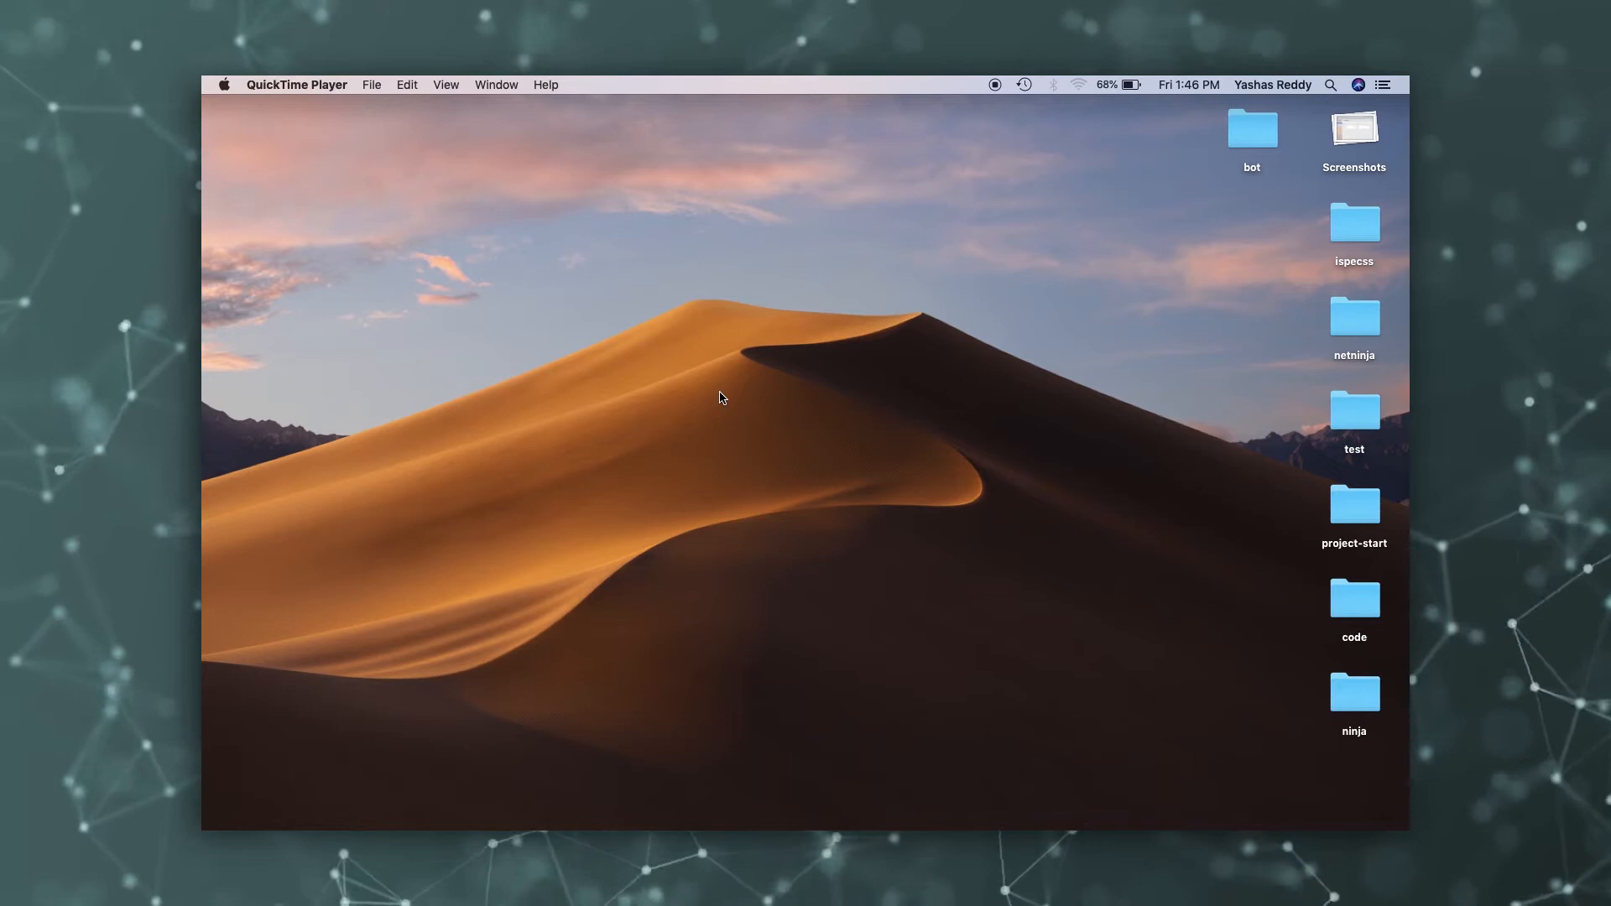
mouse_move(420, 192)
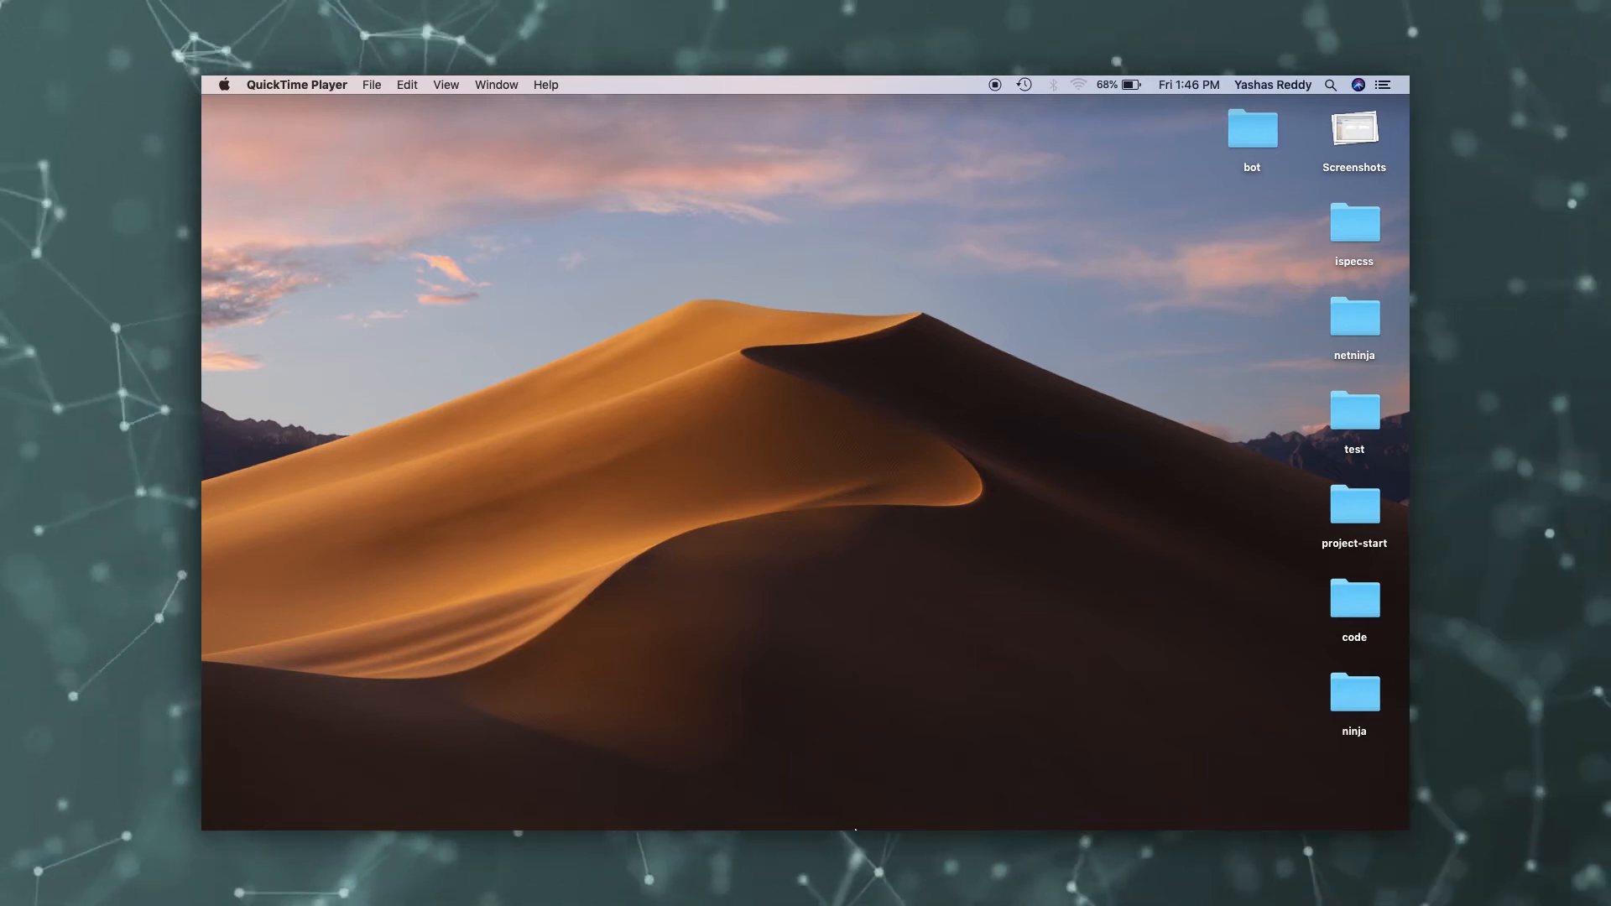
mouse_move(997, 799)
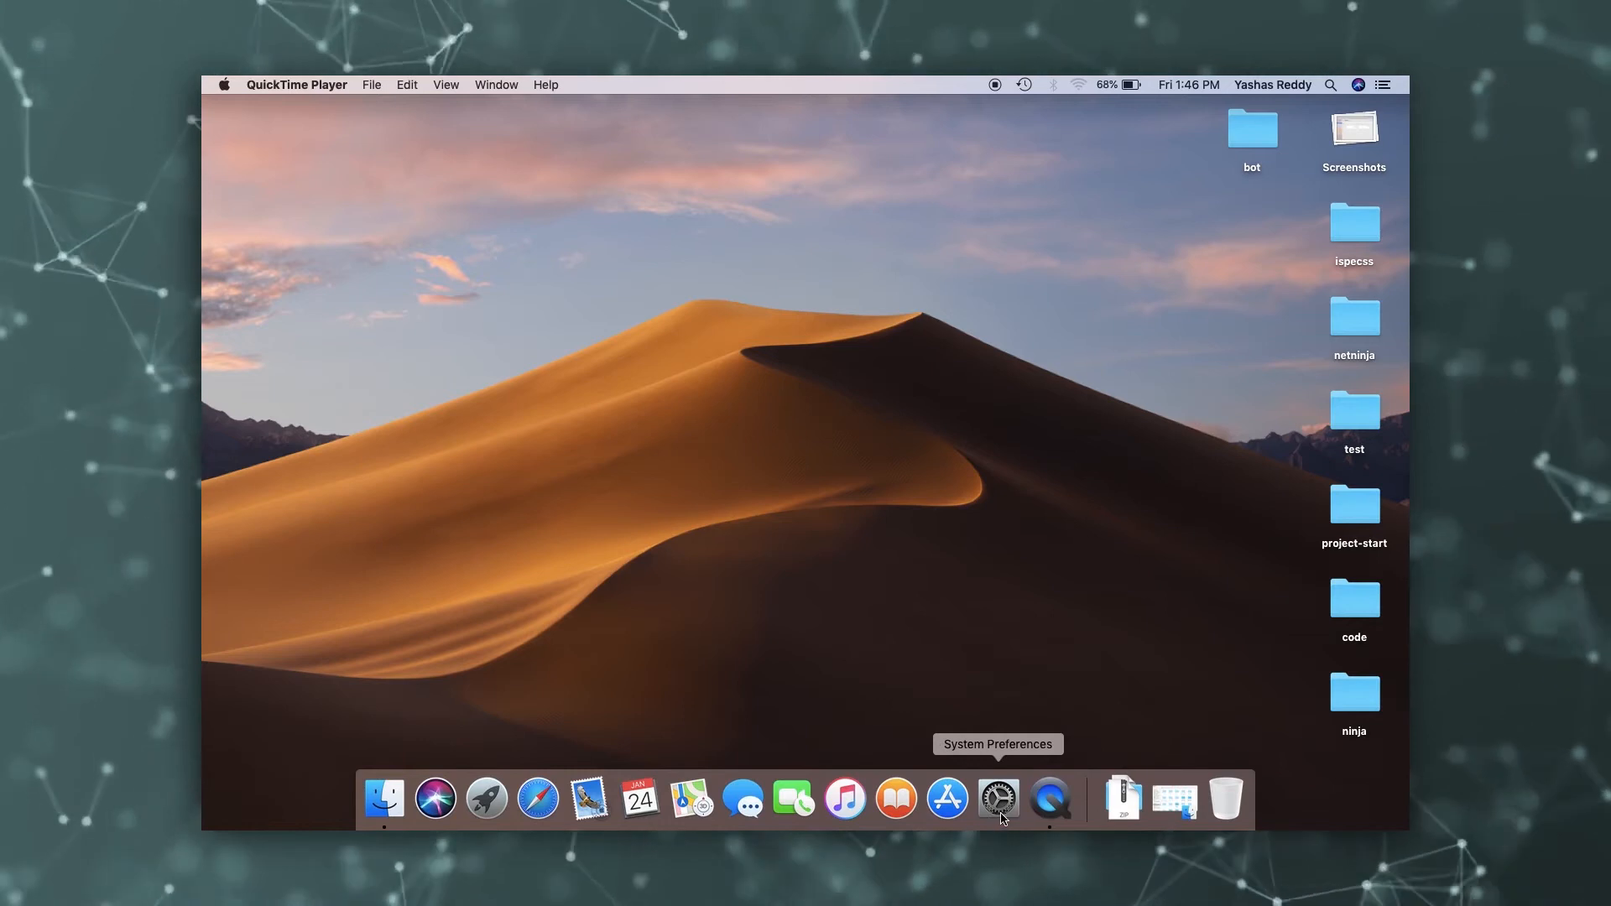
click(997, 799)
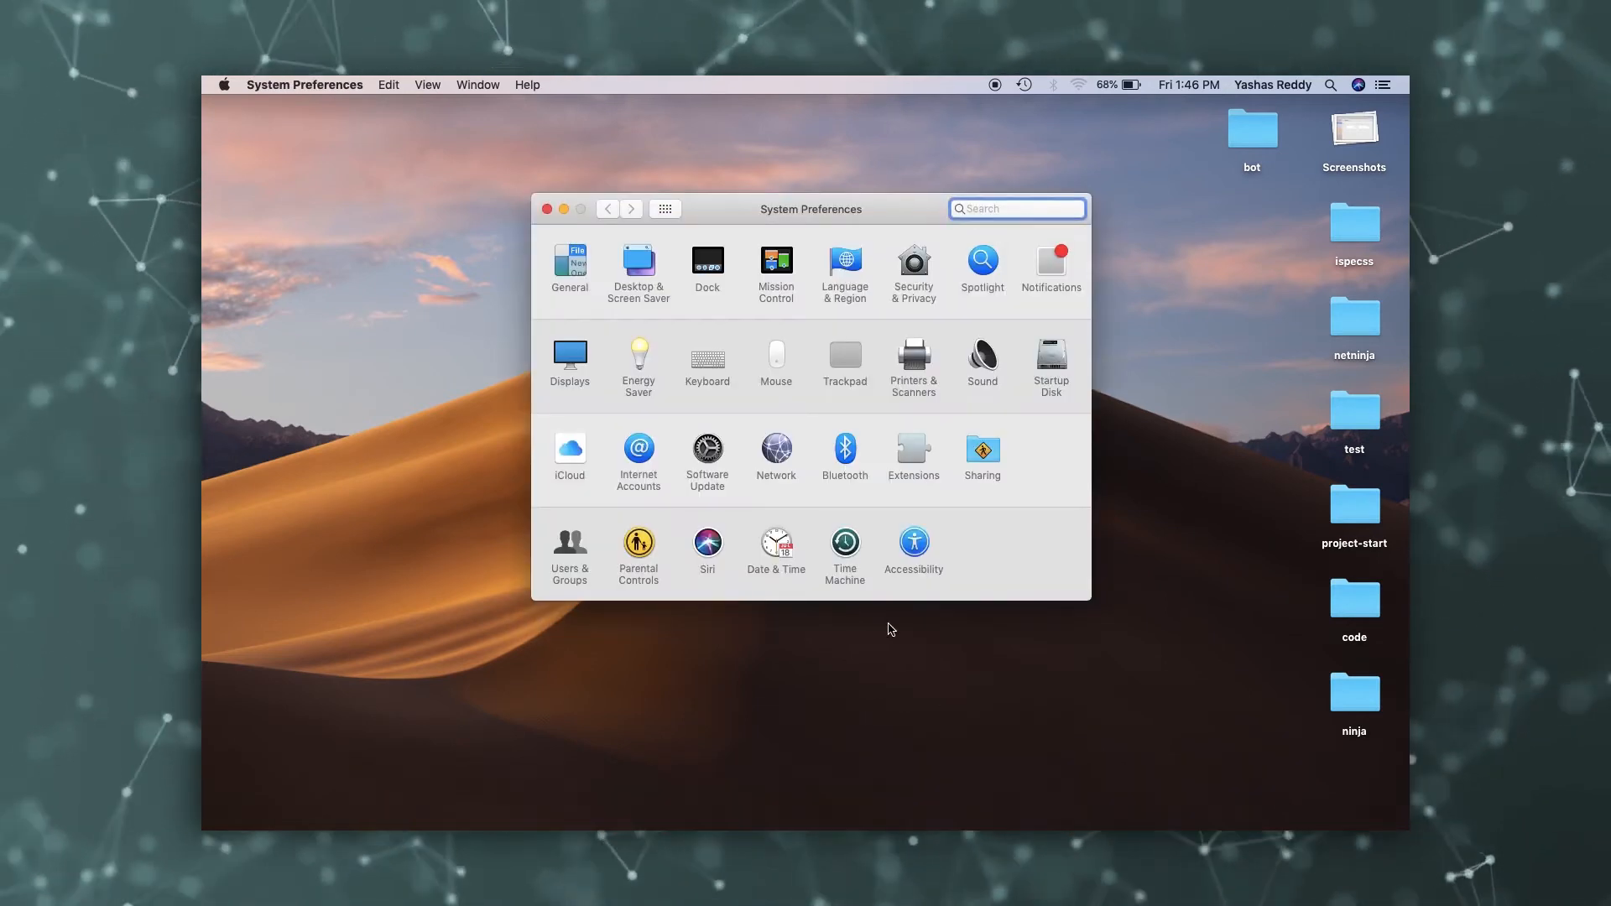
mouse_move(775, 382)
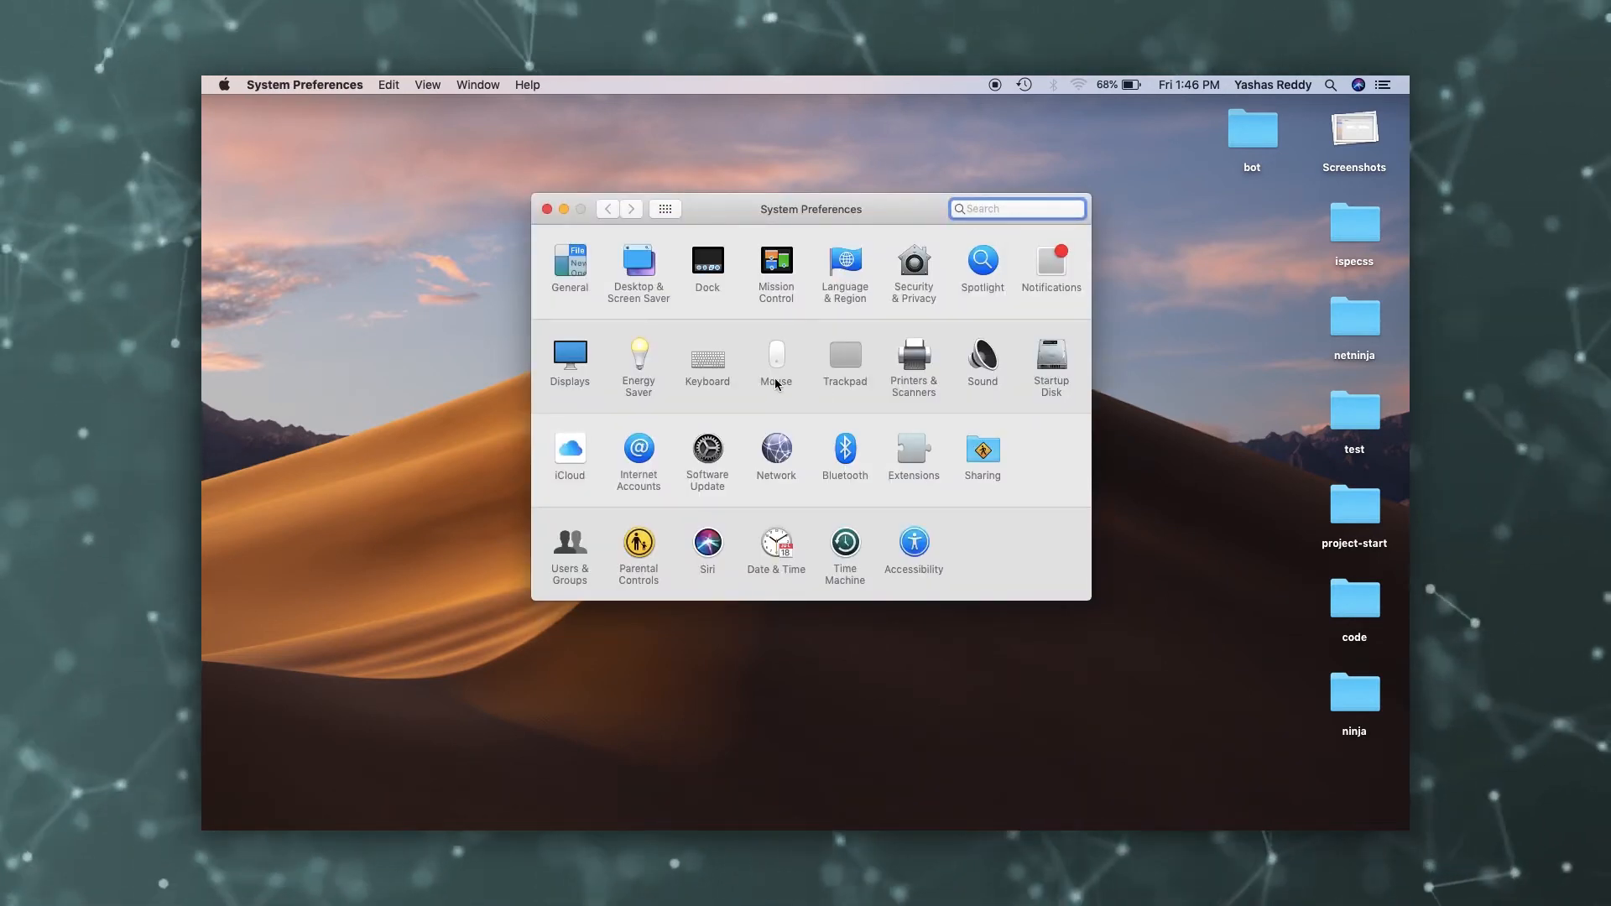
In the Mouse pane, switch the primary mouse button from Left to Right.
click(775, 358)
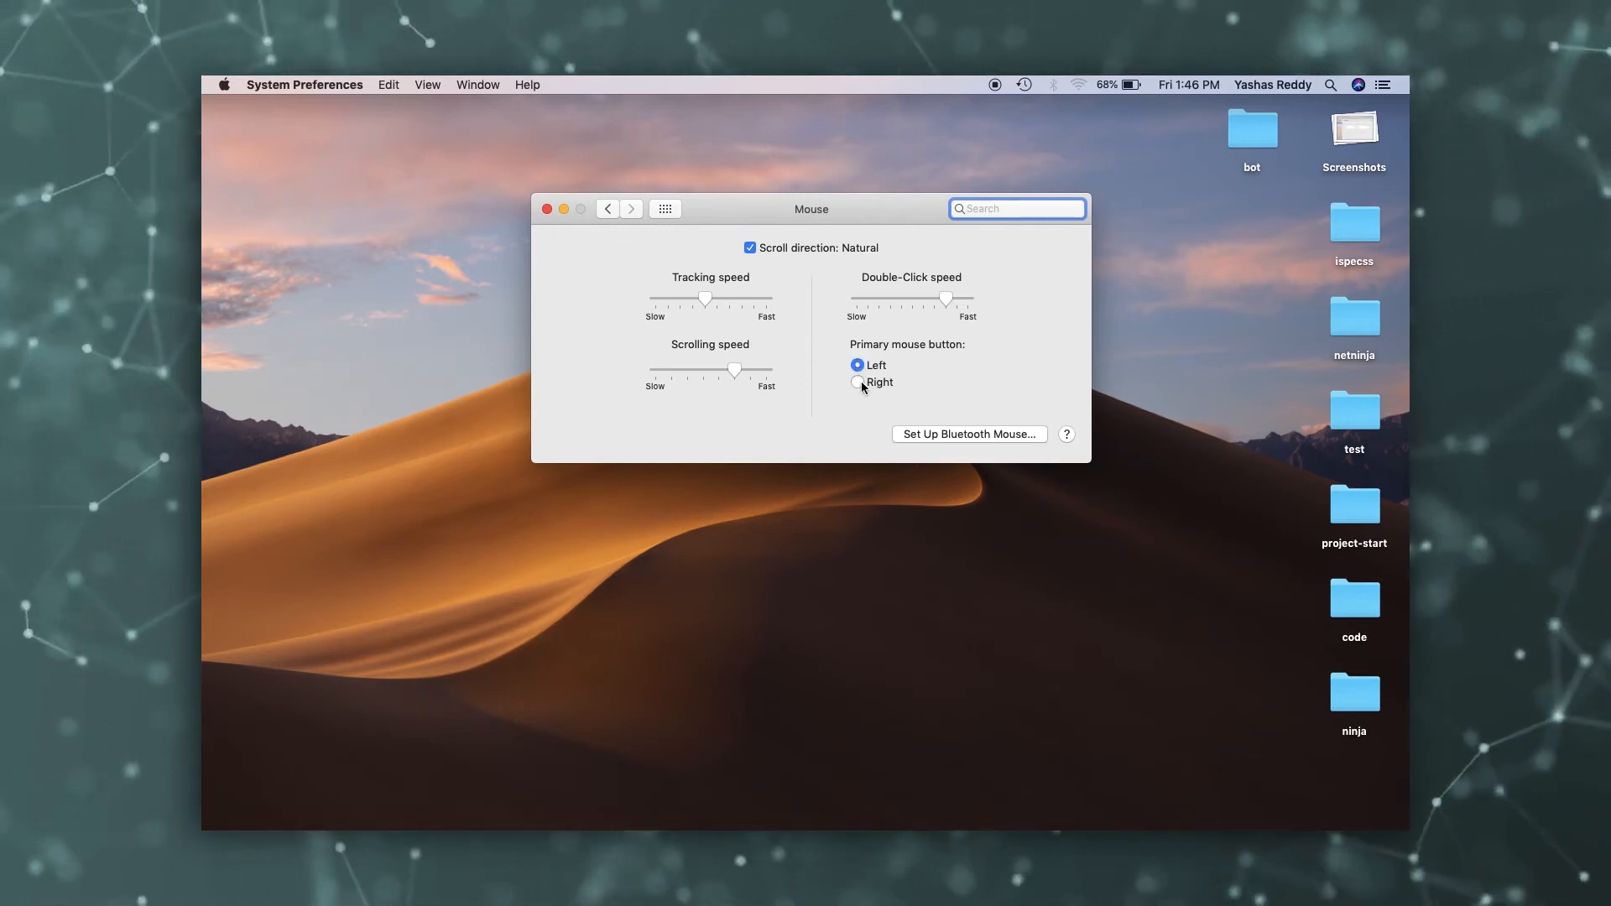
click(857, 381)
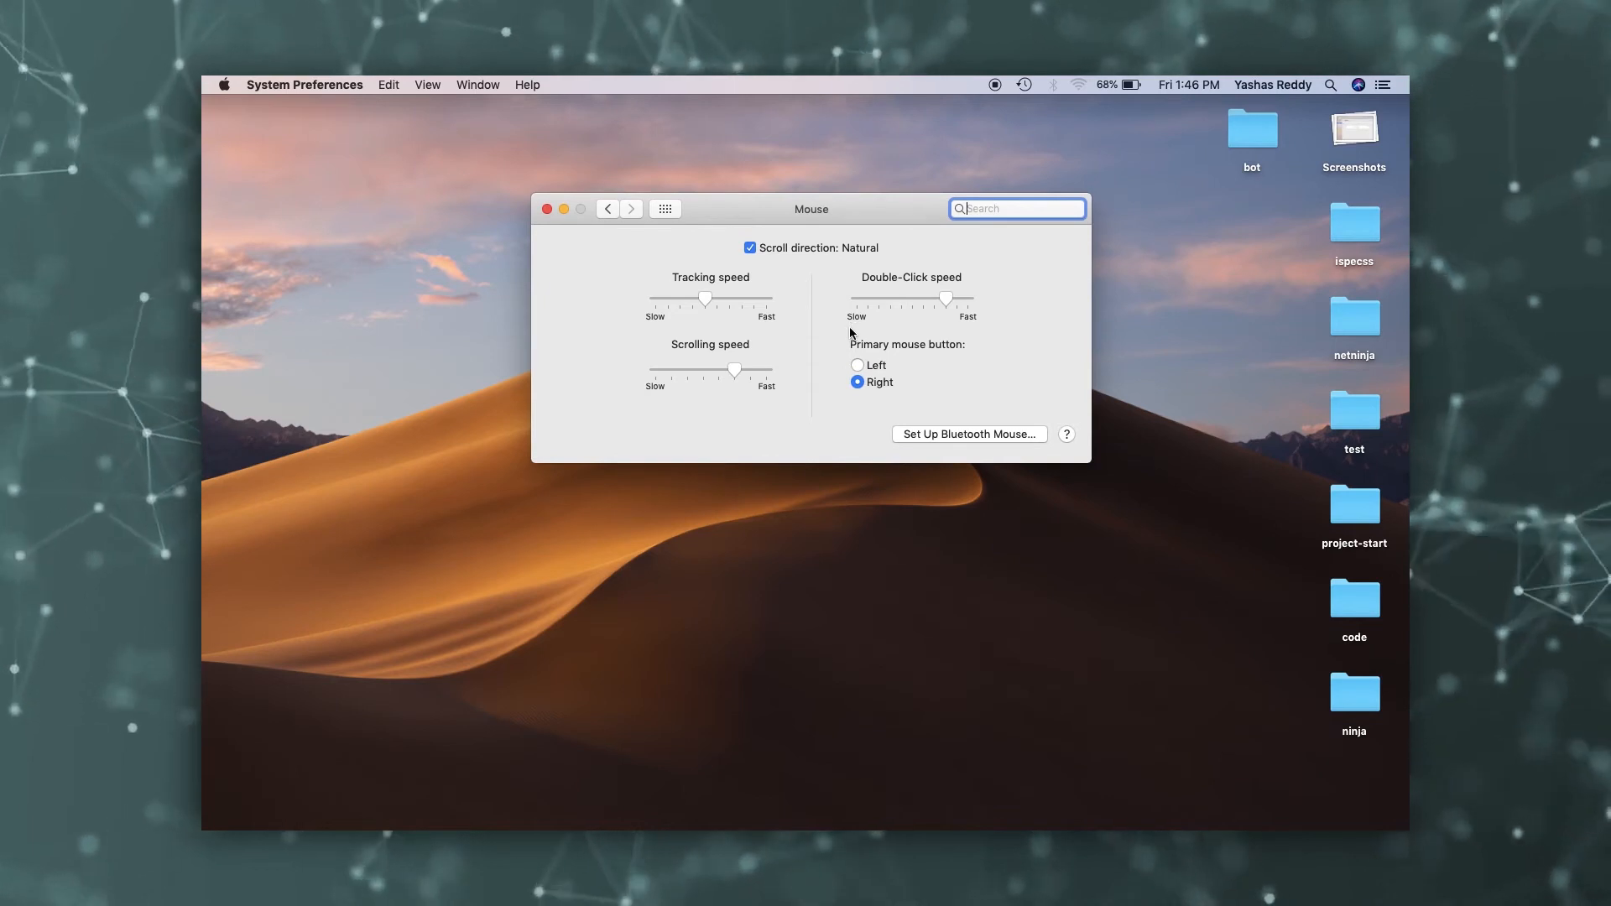
mouse_move(859, 365)
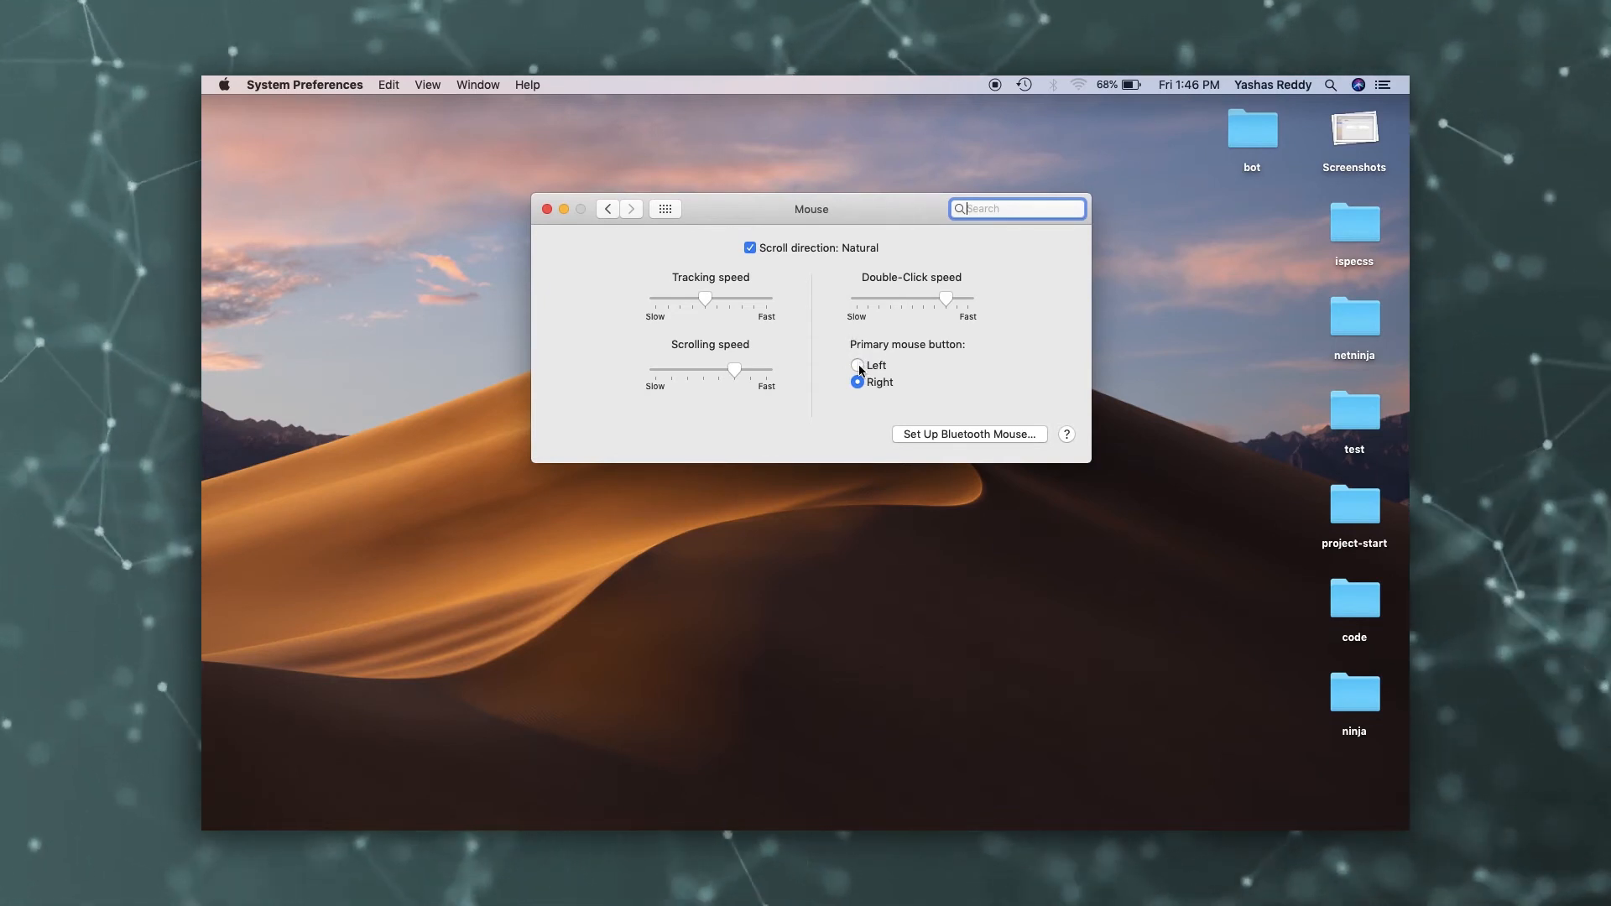
Revert the primary mouse button to Left and close the Mouse settings window.
click(857, 364)
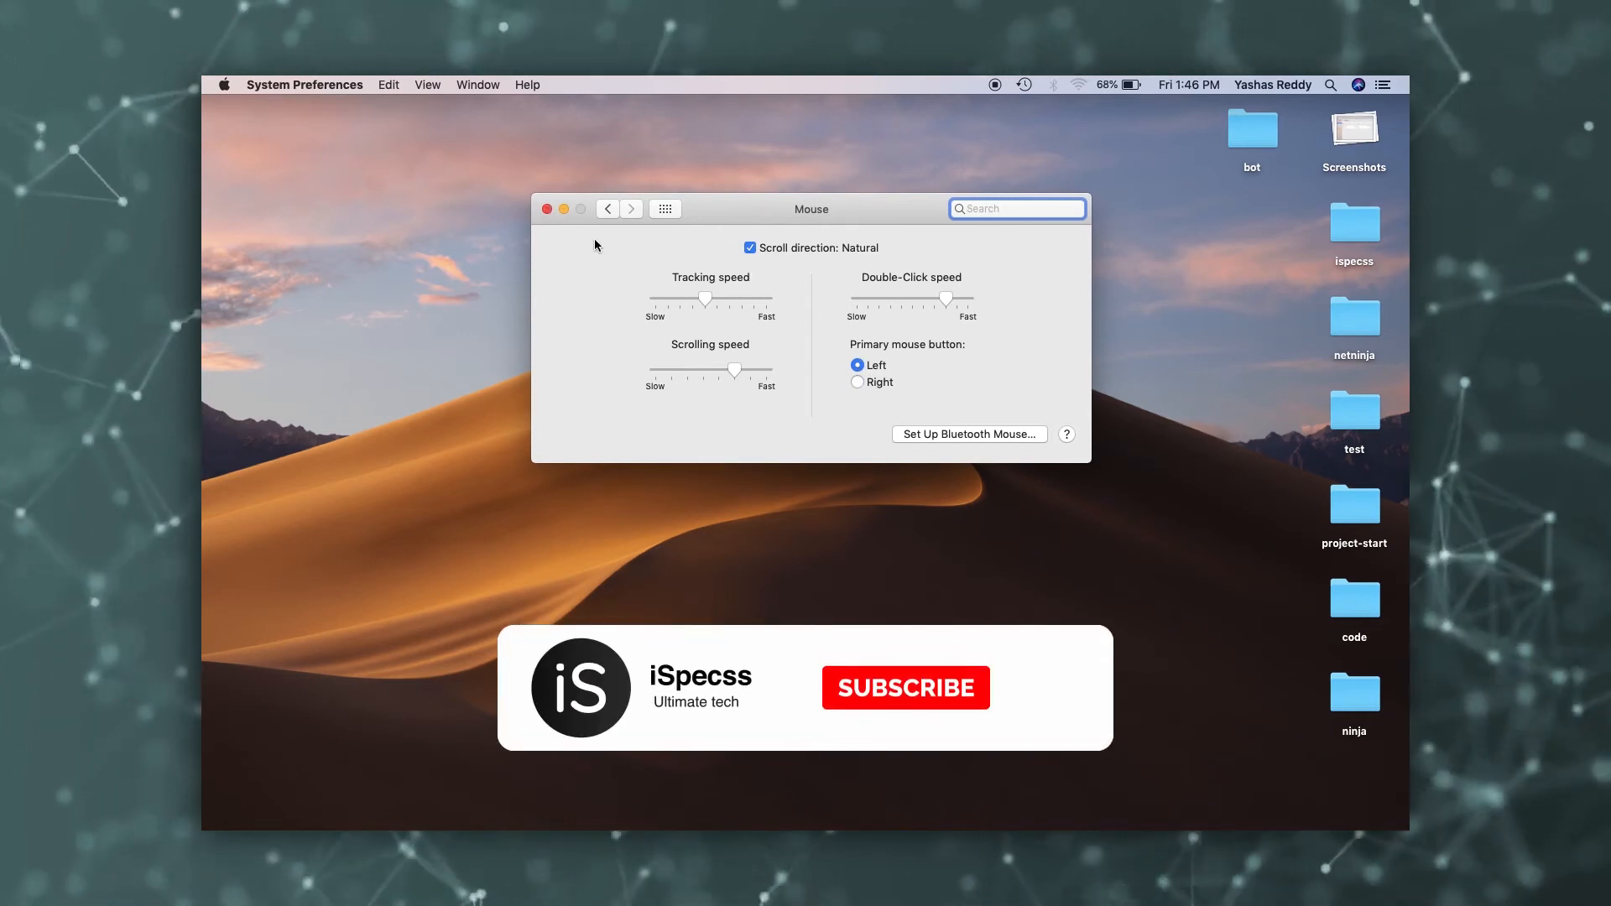
click(902, 688)
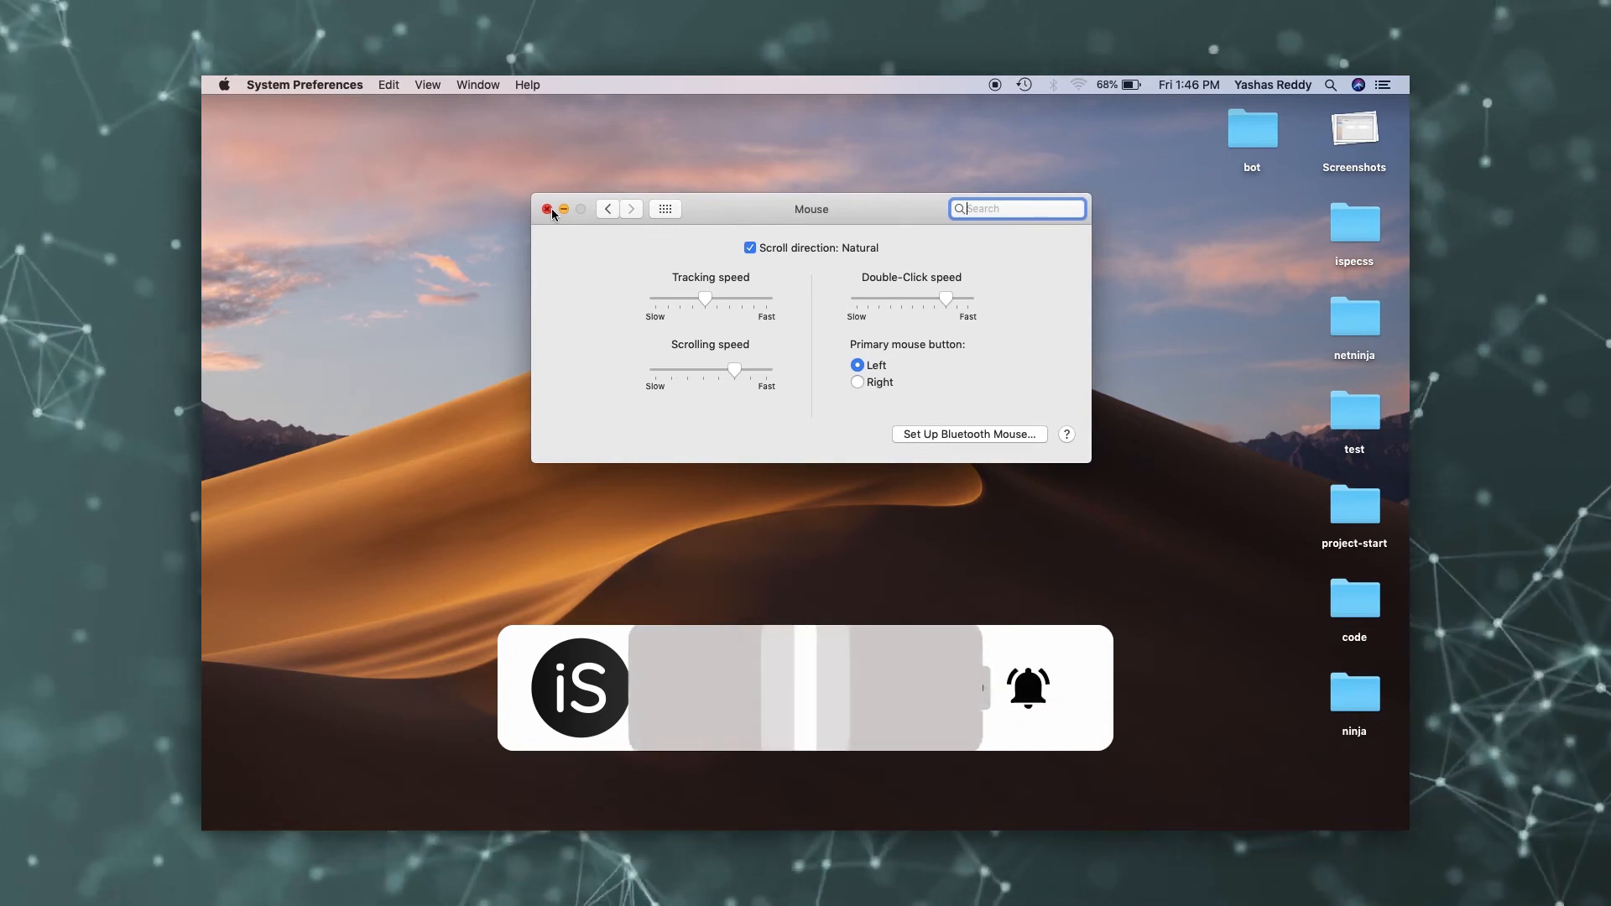
click(547, 208)
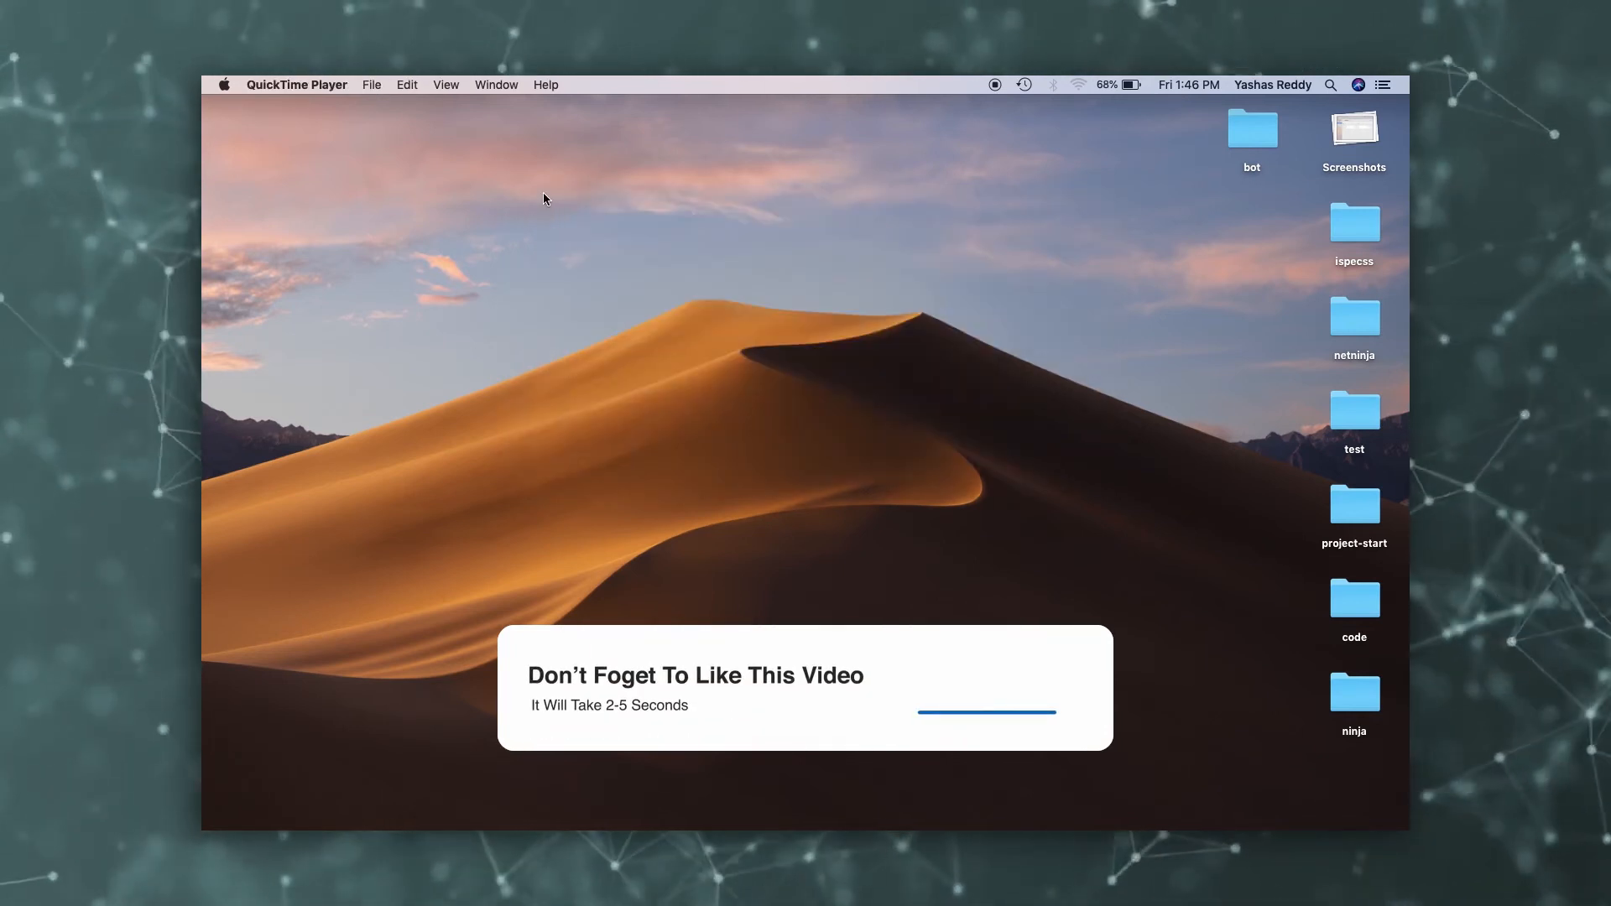